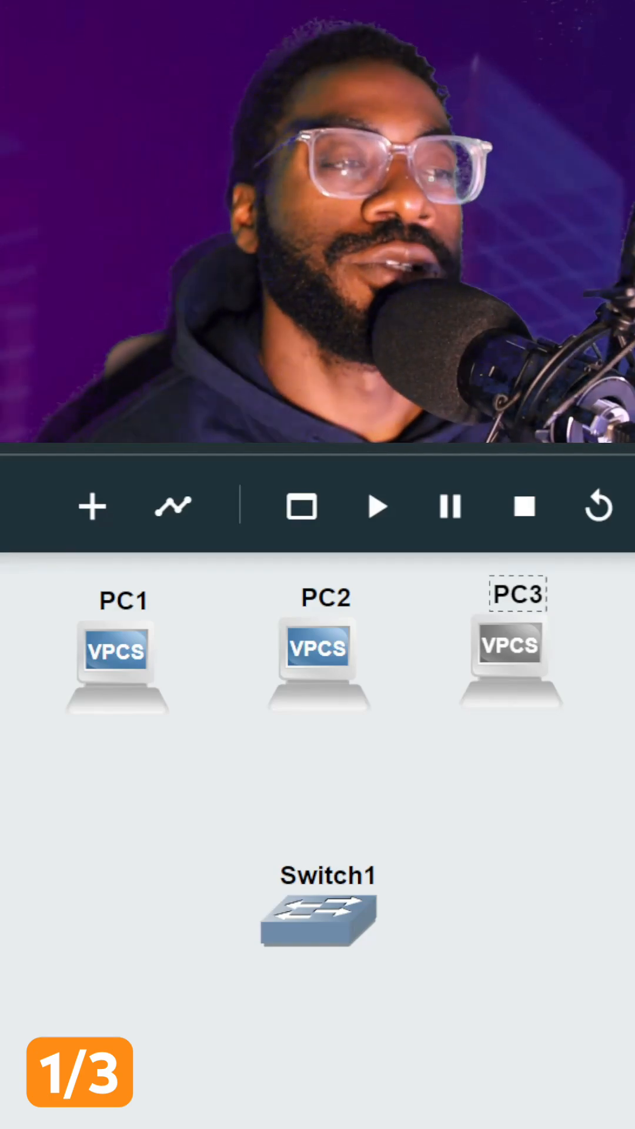
mouse_move(91, 508)
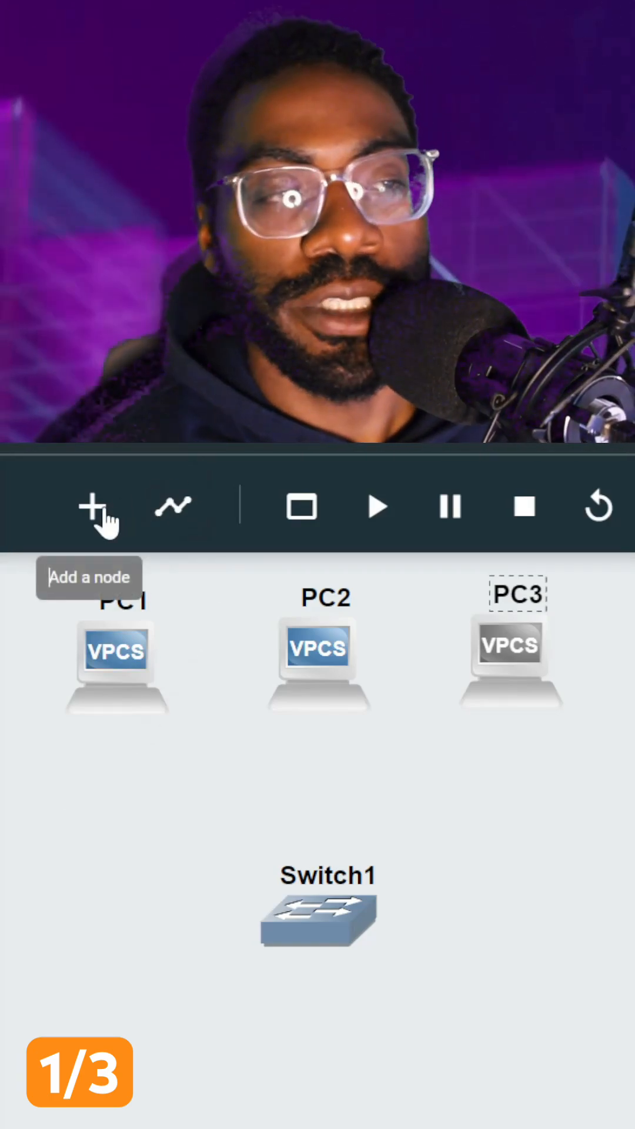
mouse_move(174, 511)
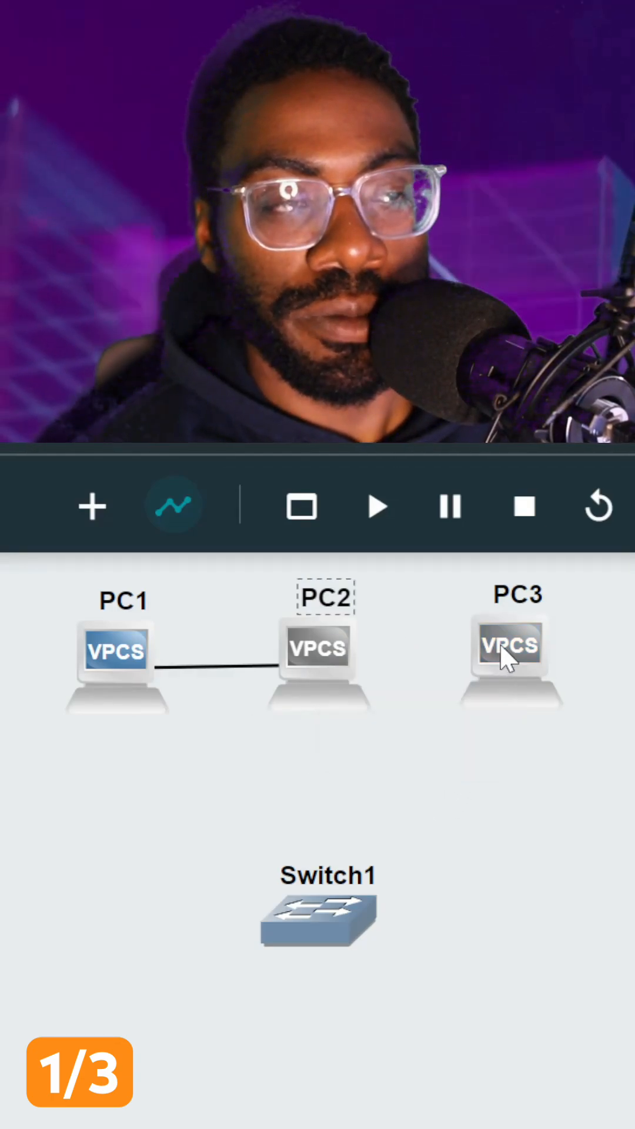
click(510, 647)
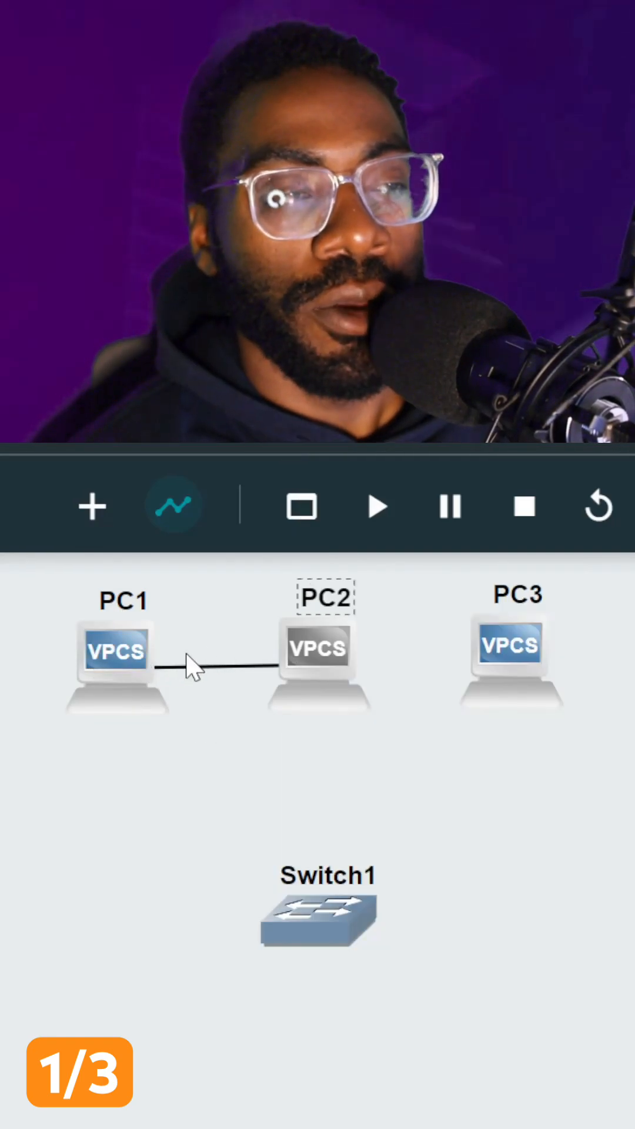
- Cable PC3's Ethernet0 to a free Ethernet port on Switch1, completing the star
click(315, 918)
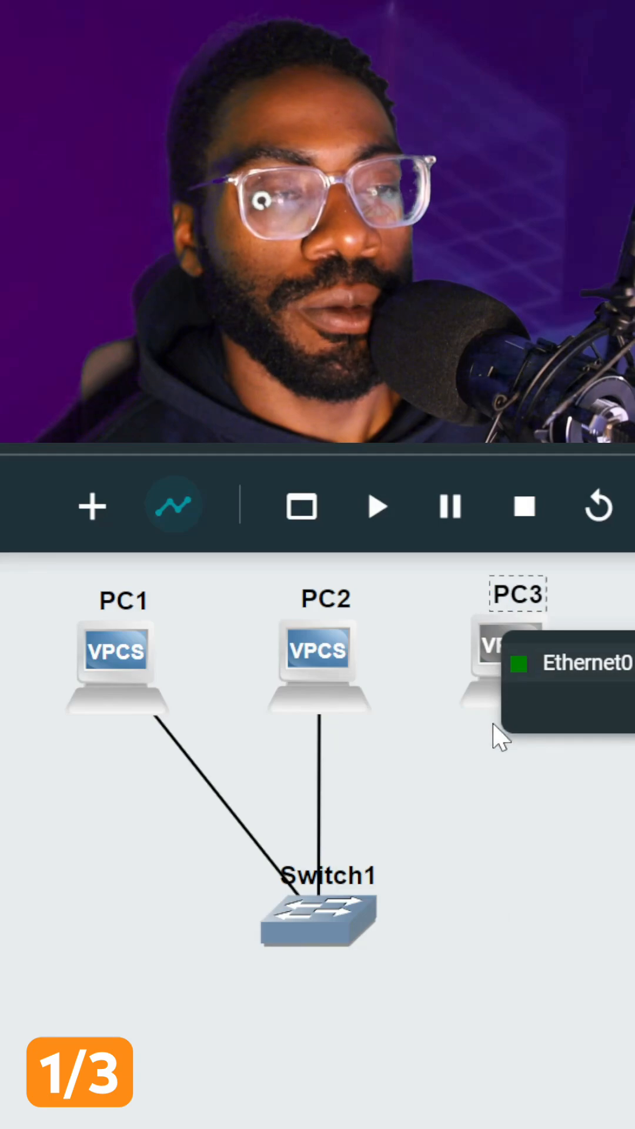
click(324, 918)
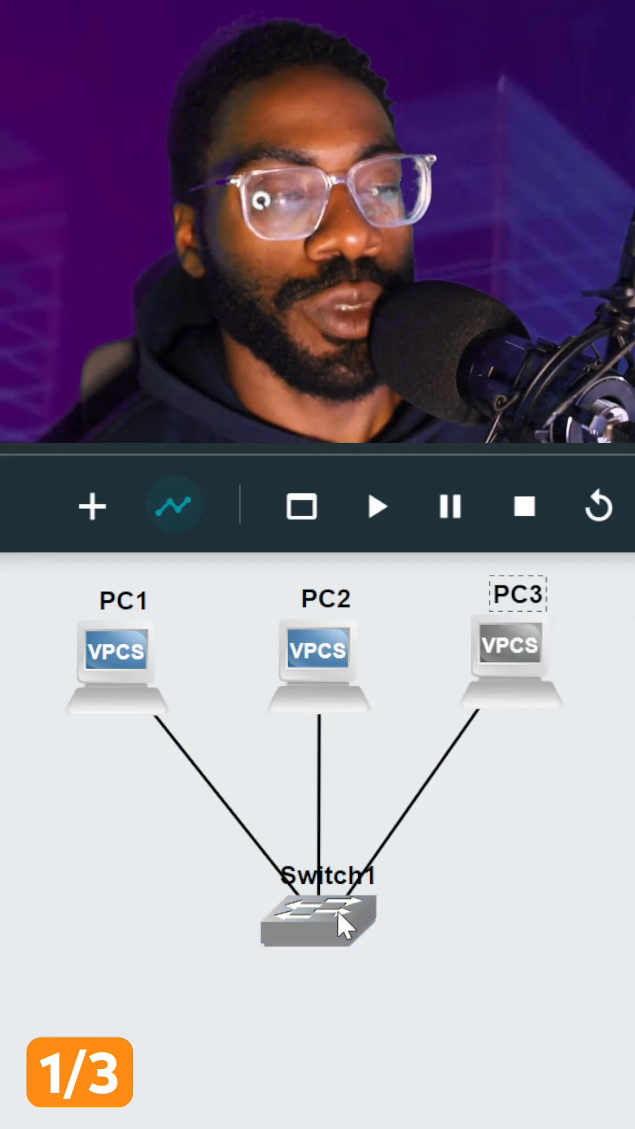
click(321, 923)
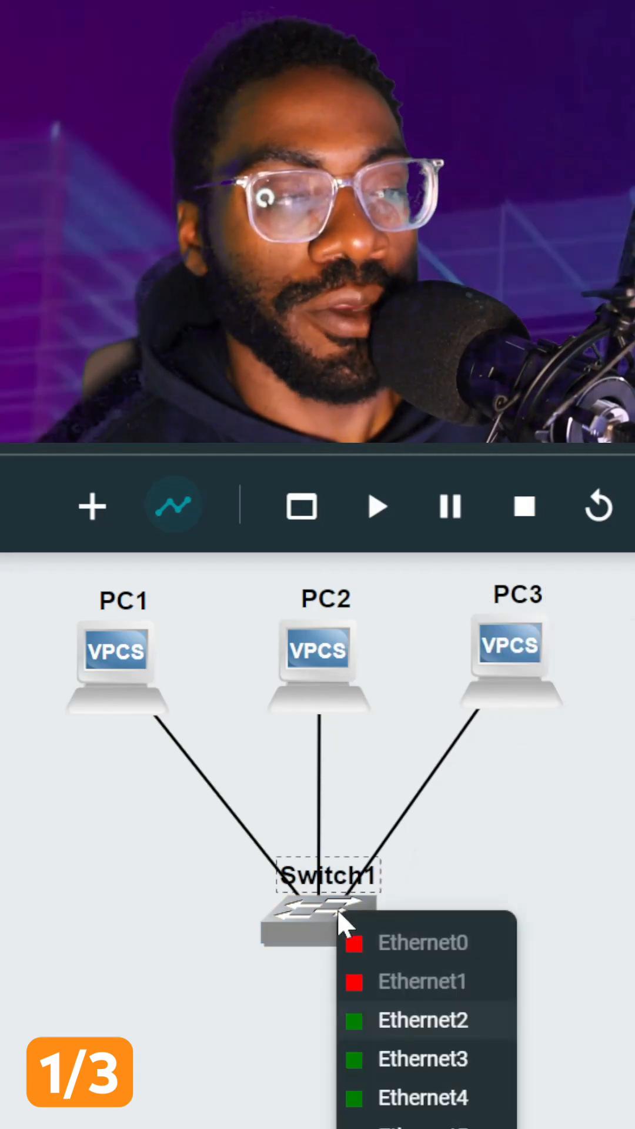